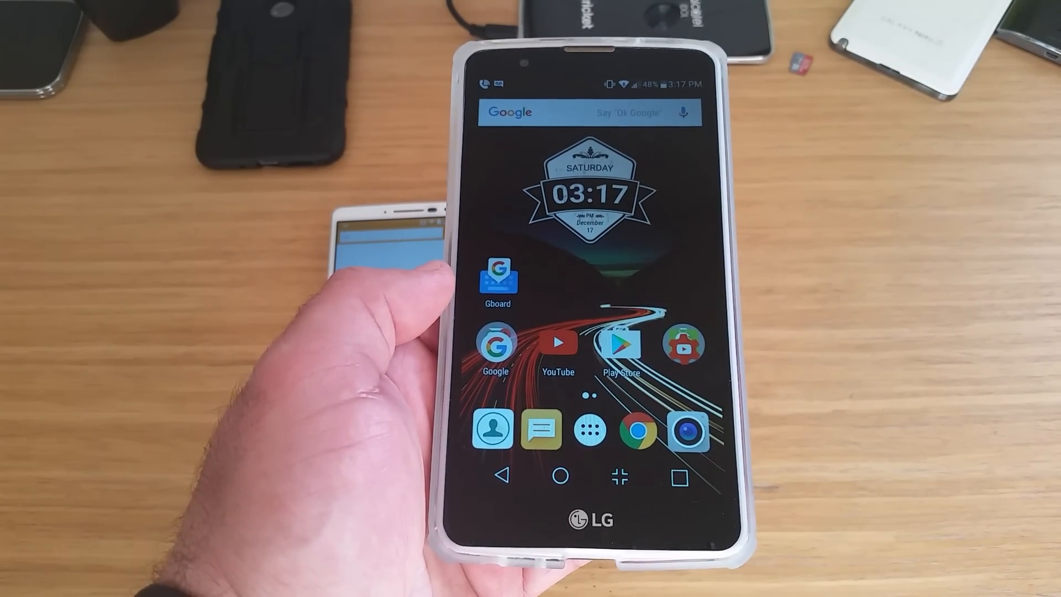
Review Gboard's Languages settings, then browse the Preferences page with emoji key options
left_click(496, 277)
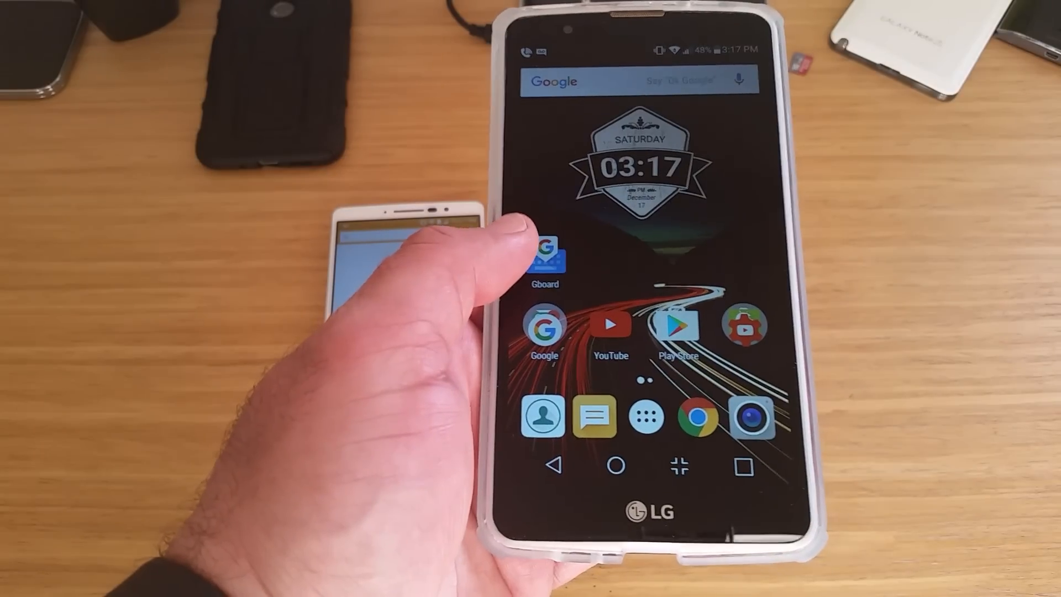
left_click(543, 260)
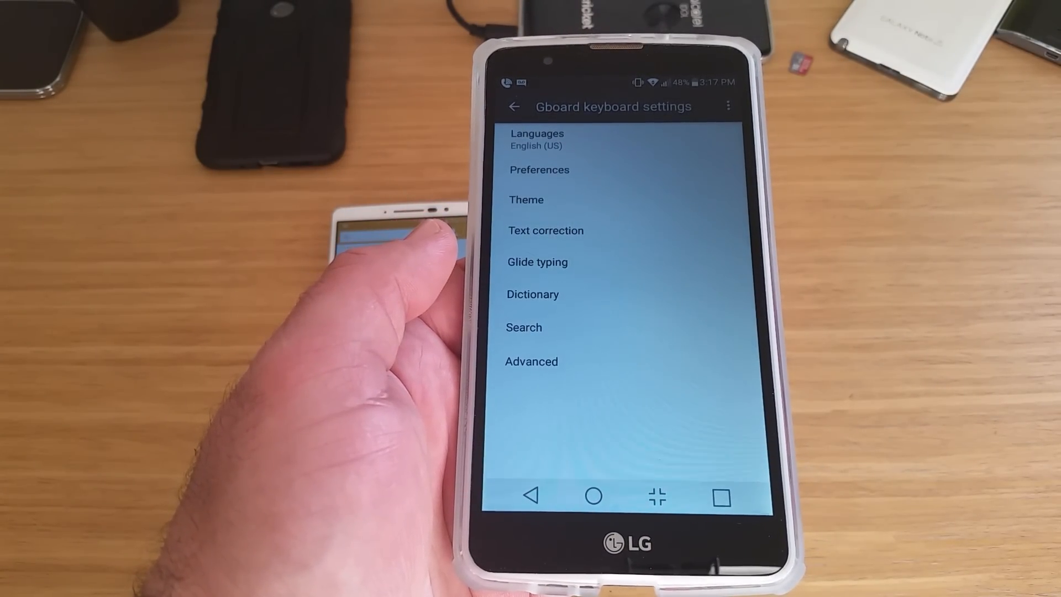
left_click(514, 106)
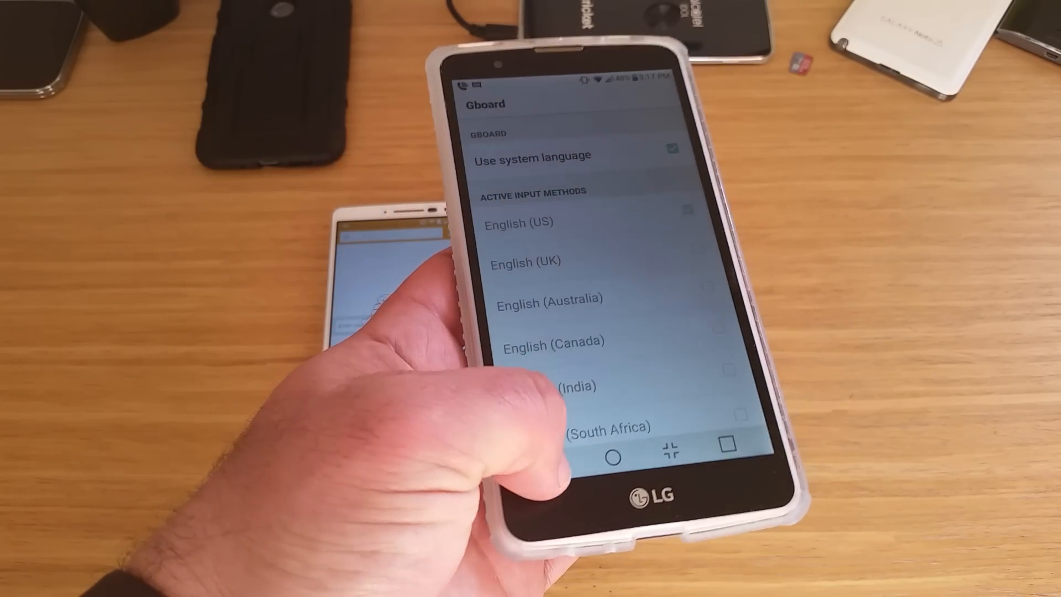
left_click(491, 156)
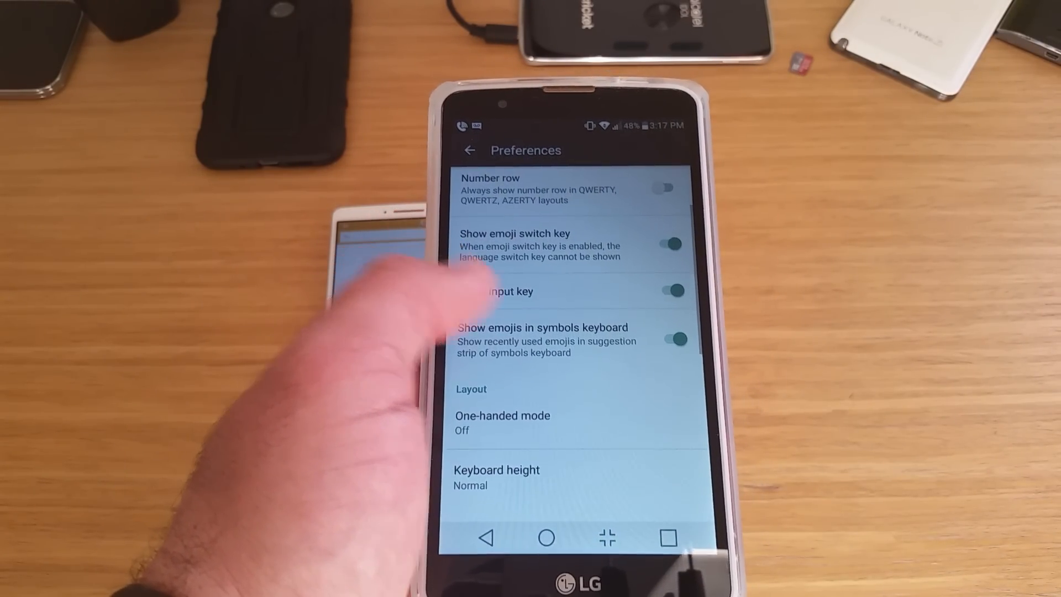
scroll("down", 3)
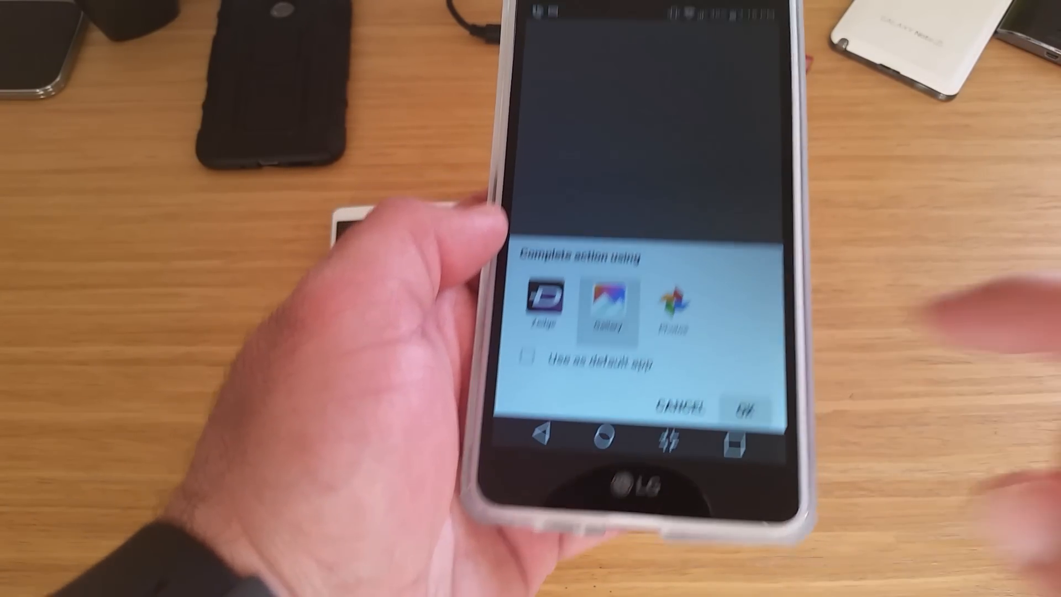
Set an ocean-landscape photo from Gallery as the keyboard theme and adjust its brightness
left_click(603, 309)
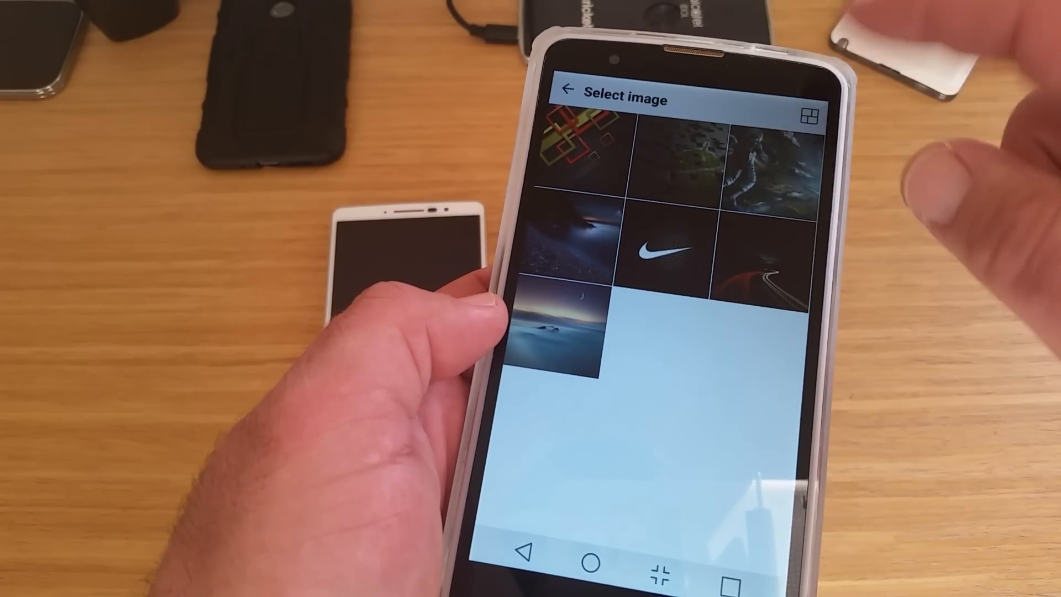
left_click(564, 325)
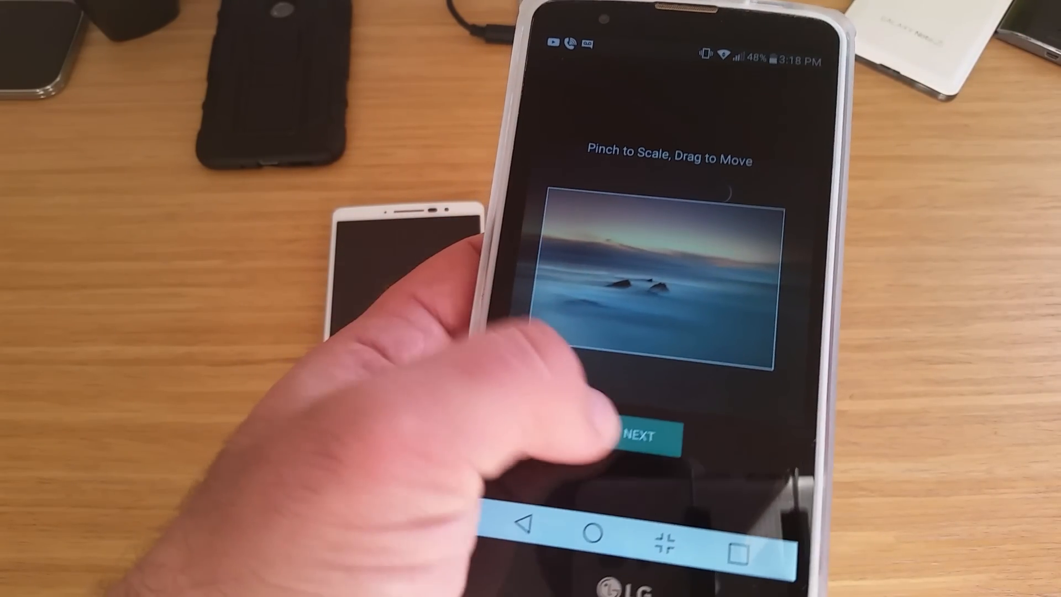
left_click(640, 437)
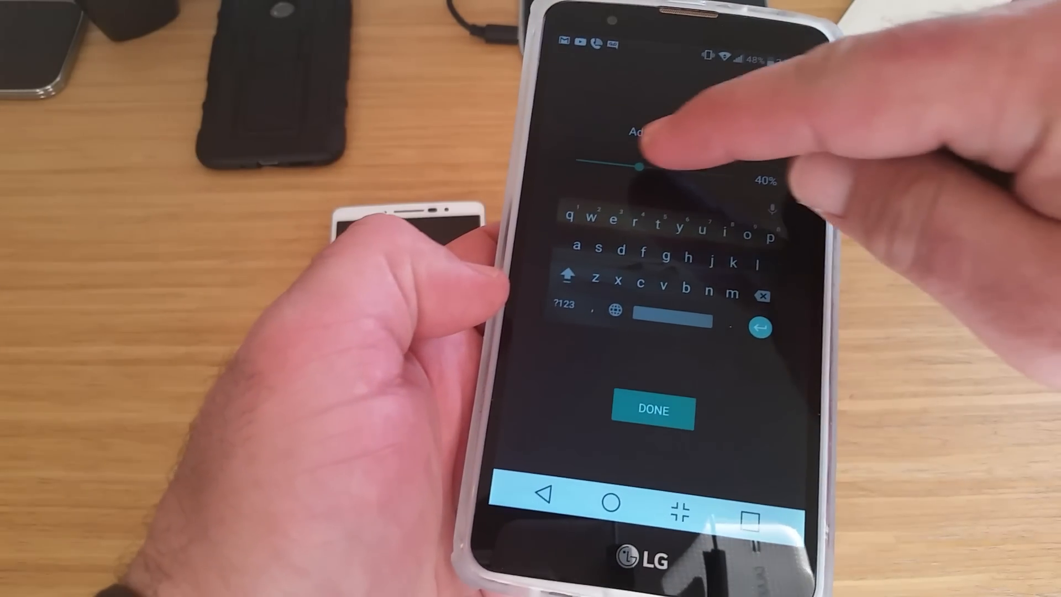
left_click_drag(639, 167, 653, 183)
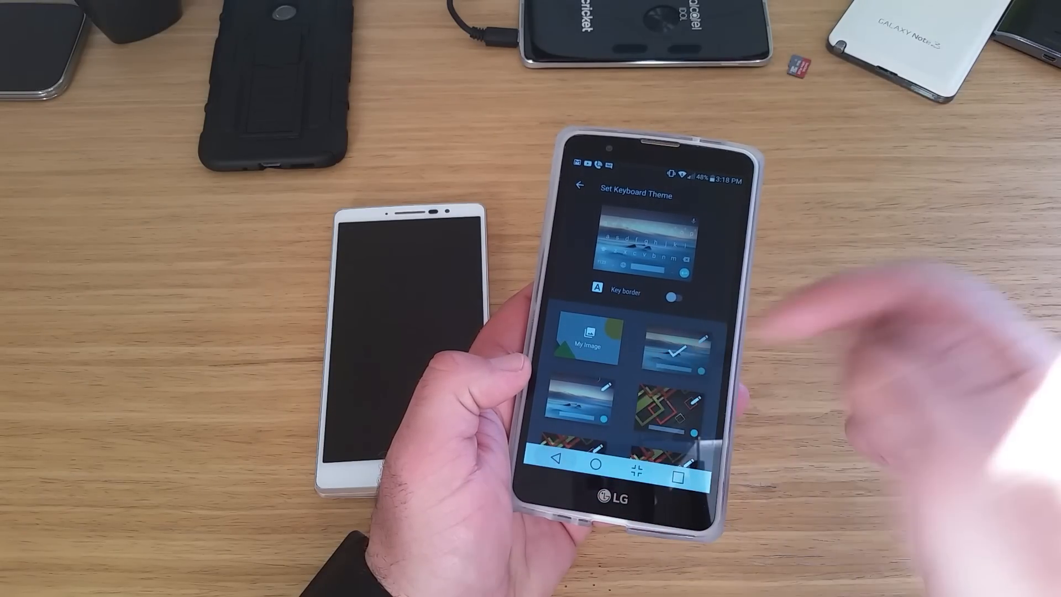
Browse the Text correction, Glide typing and Dictionary settings pages in turn
left_click(580, 185)
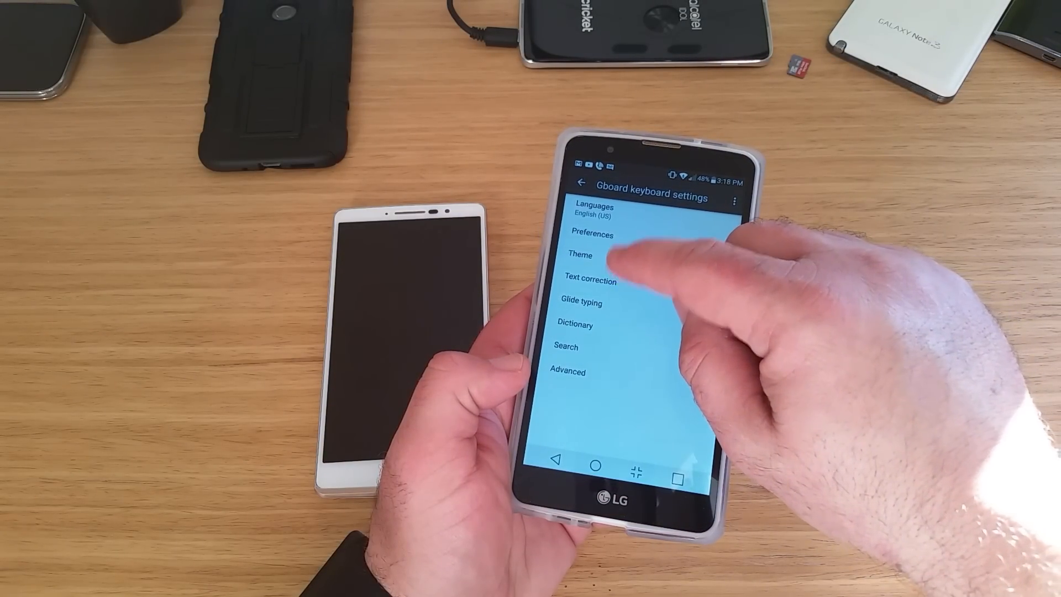
left_click(590, 281)
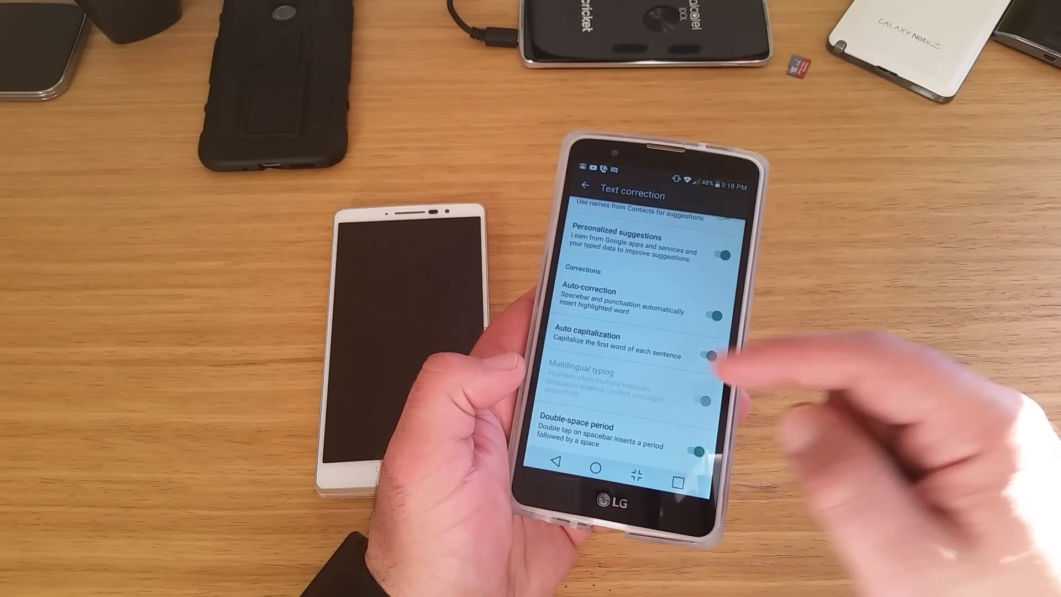
left_click(585, 188)
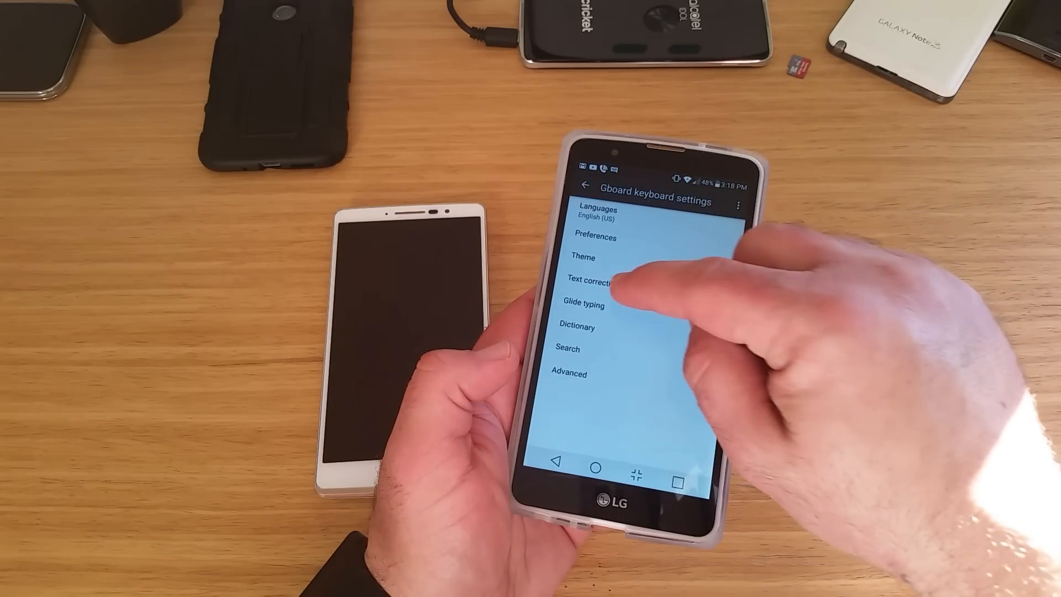
left_click(582, 305)
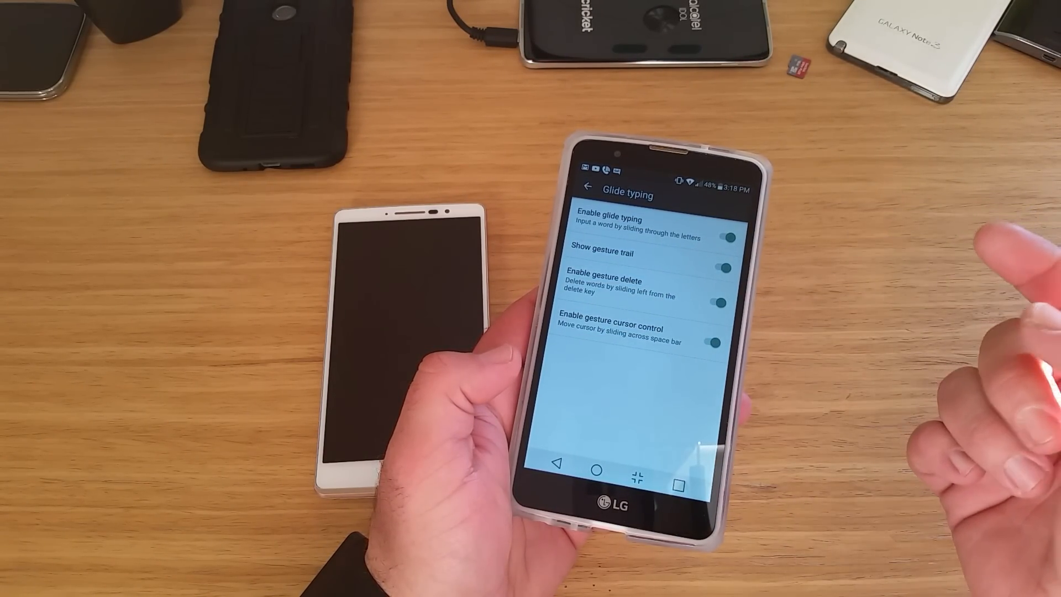
left_click(583, 188)
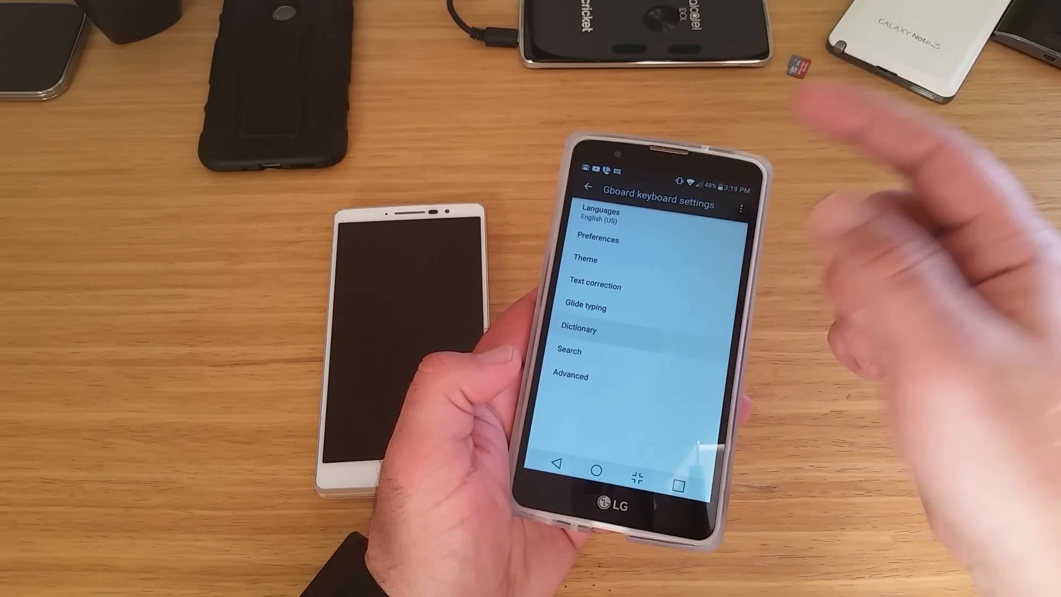
left_click(579, 329)
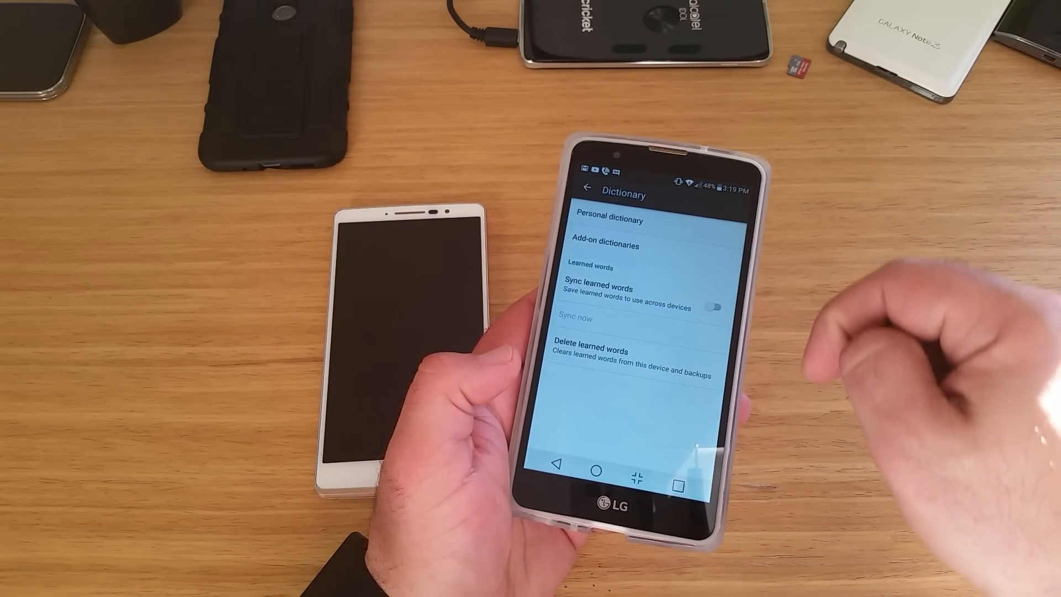
left_click(585, 189)
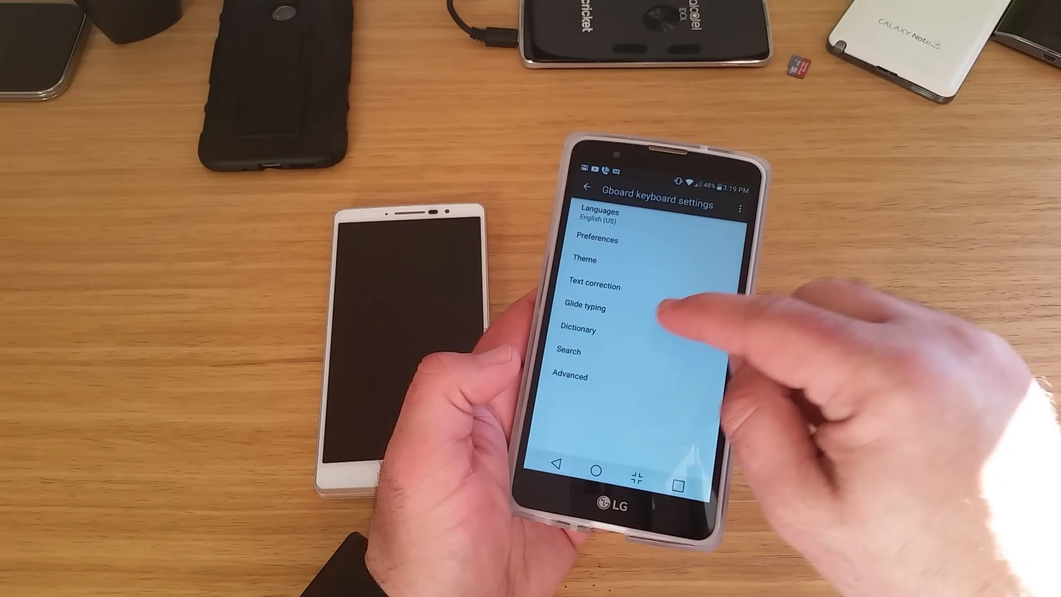
Turn on Predictive search in Search settings and return to the main settings list
left_click(568, 351)
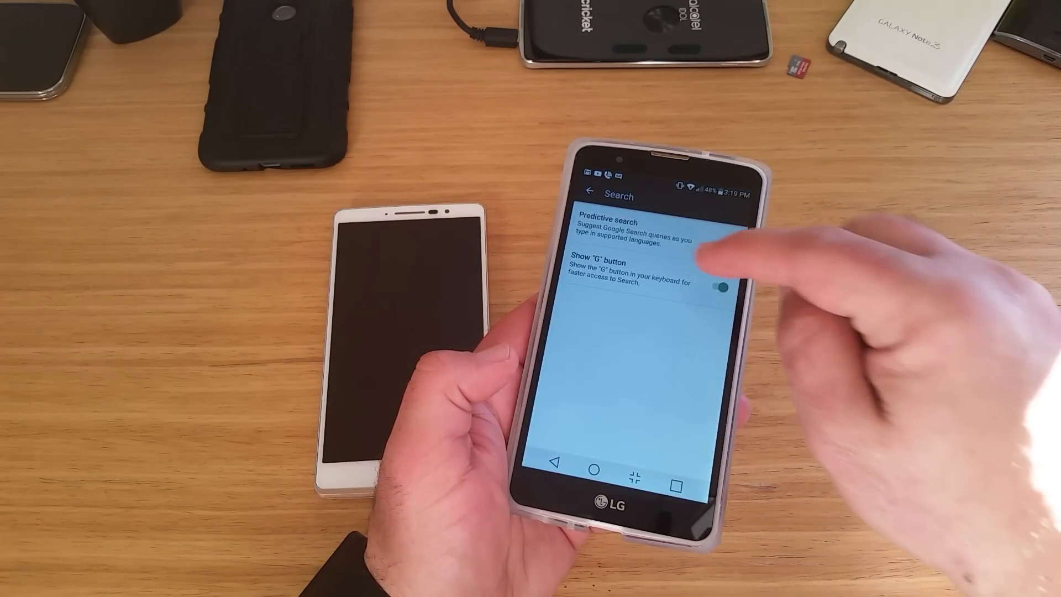
left_click(718, 243)
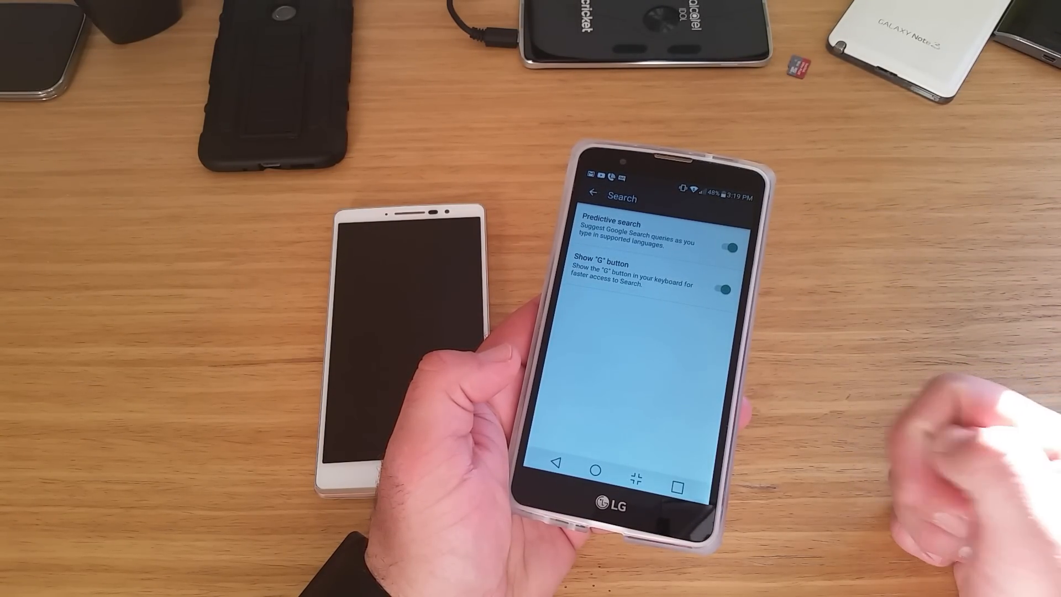
left_click(596, 197)
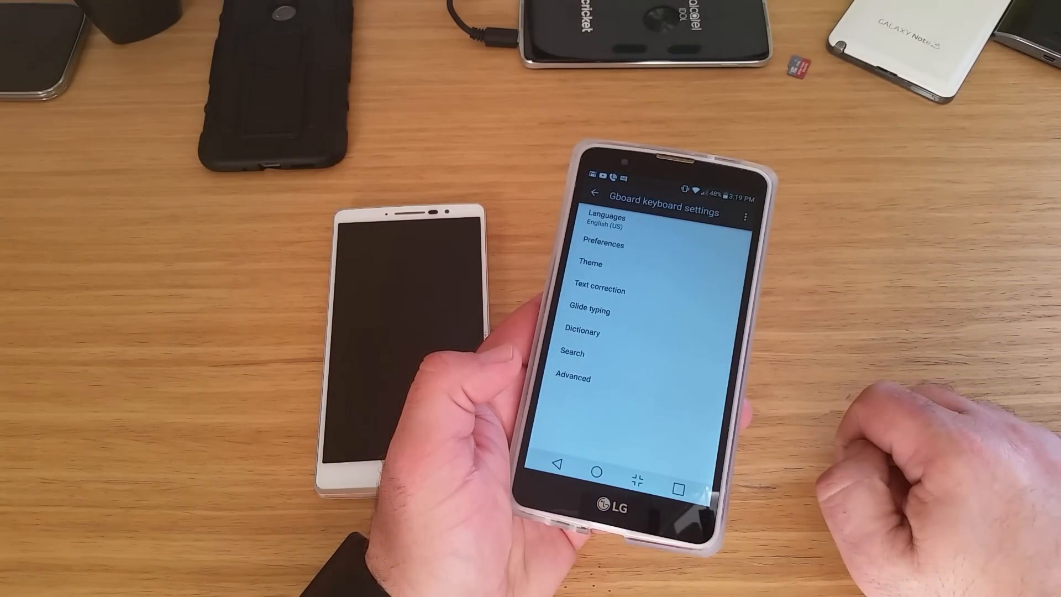
left_click(574, 377)
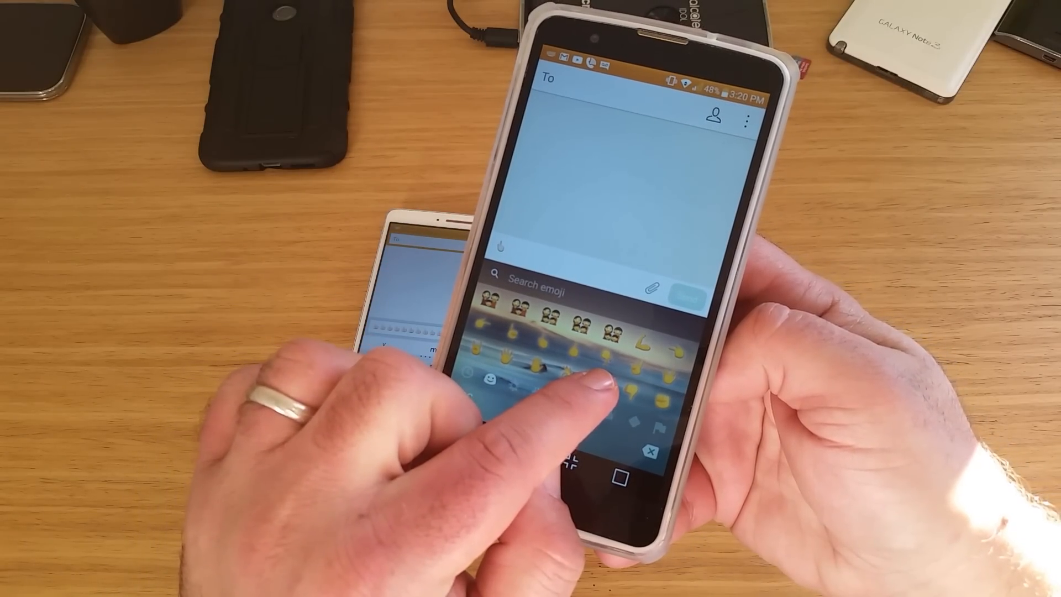
Insert a second thumbs-up emoji with a chosen skin-tone variant
left_click(567, 323)
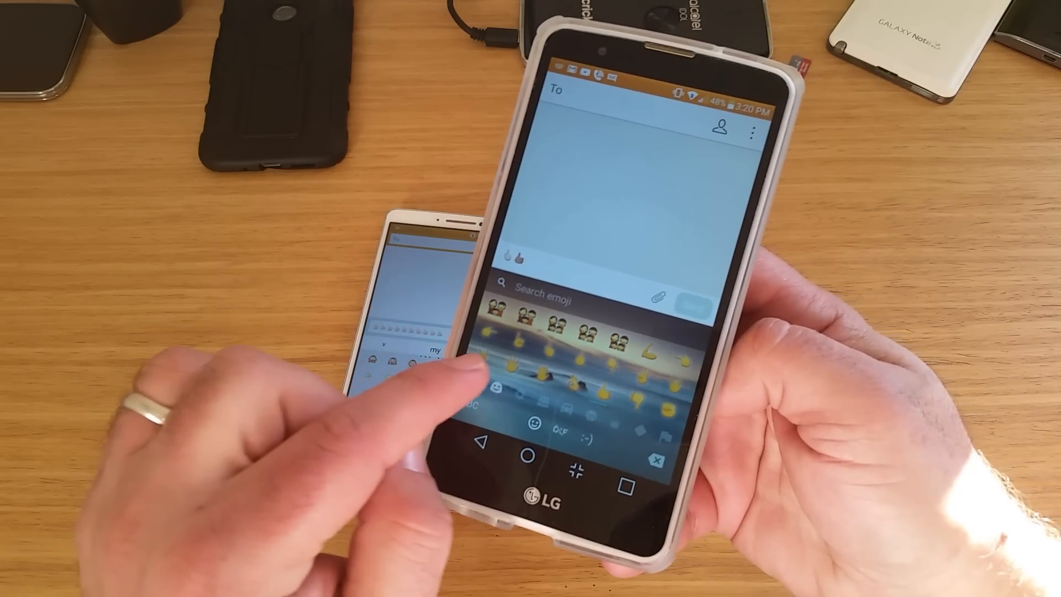
left_click(541, 338)
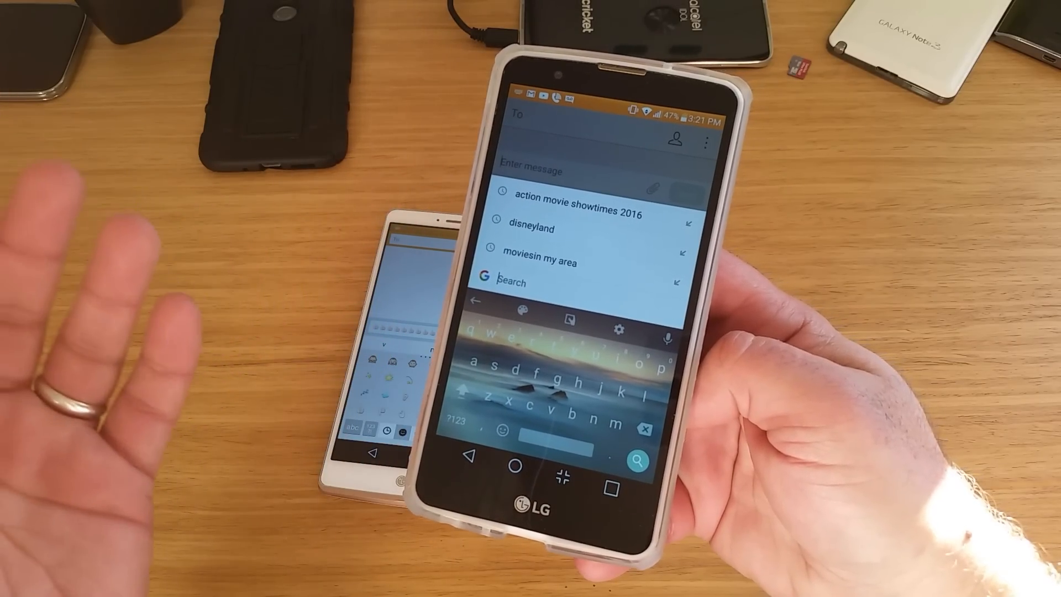
Search Google for Disneyland from the keyboard and return to the search panel
left_click(530, 228)
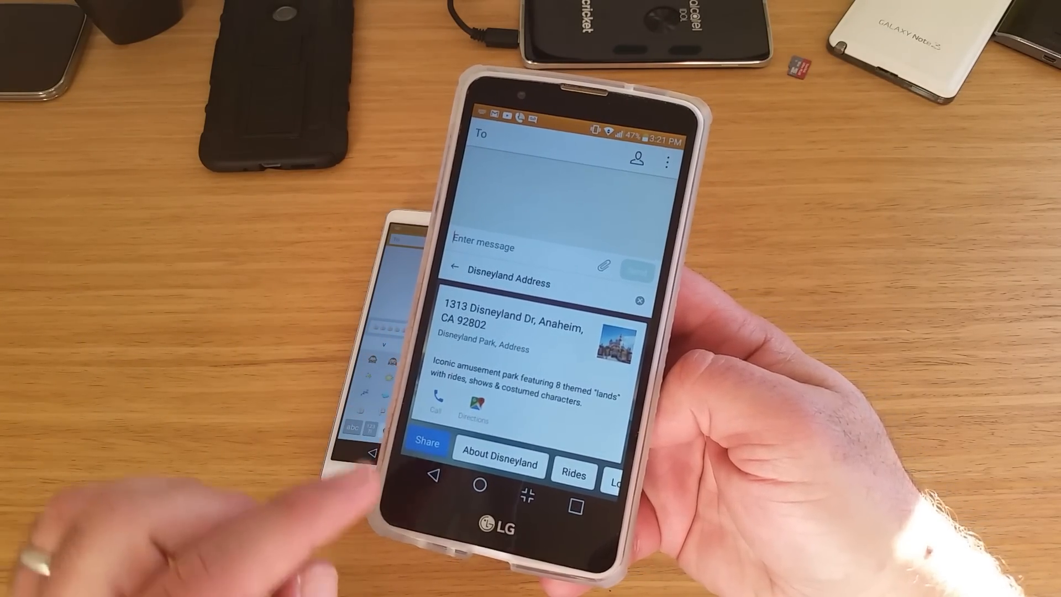
left_click(426, 442)
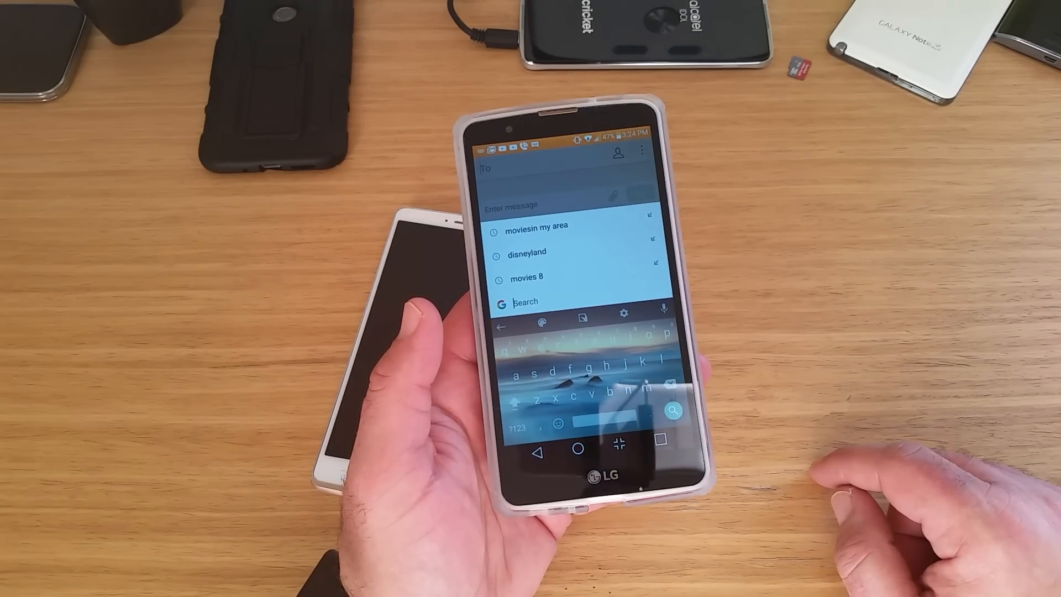
Switch to the emoji keyboard and try the GIF tab, showing the unsupported-GIF notice
left_click(622, 312)
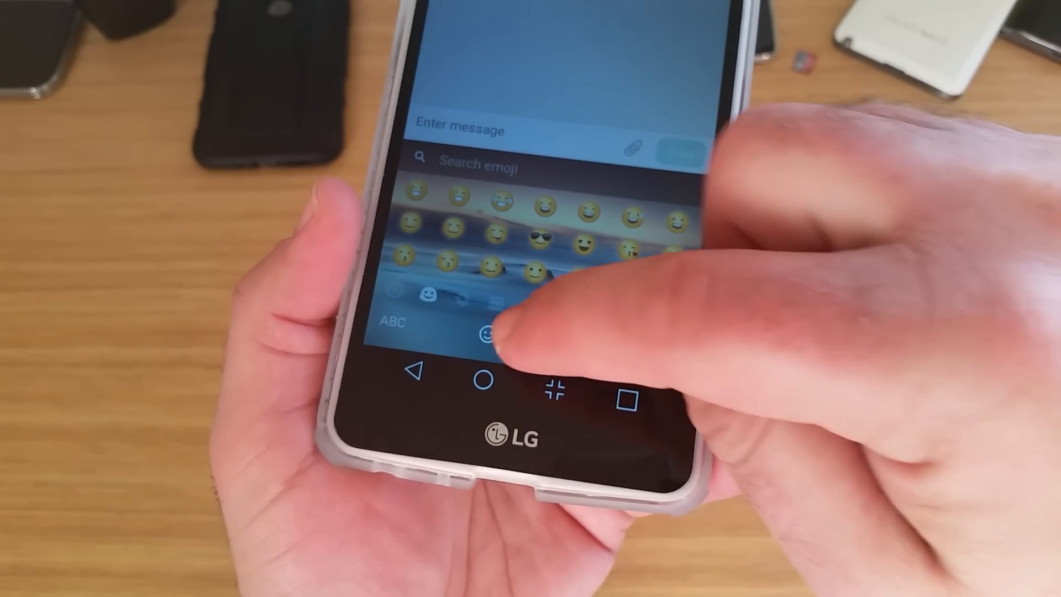
left_click(488, 334)
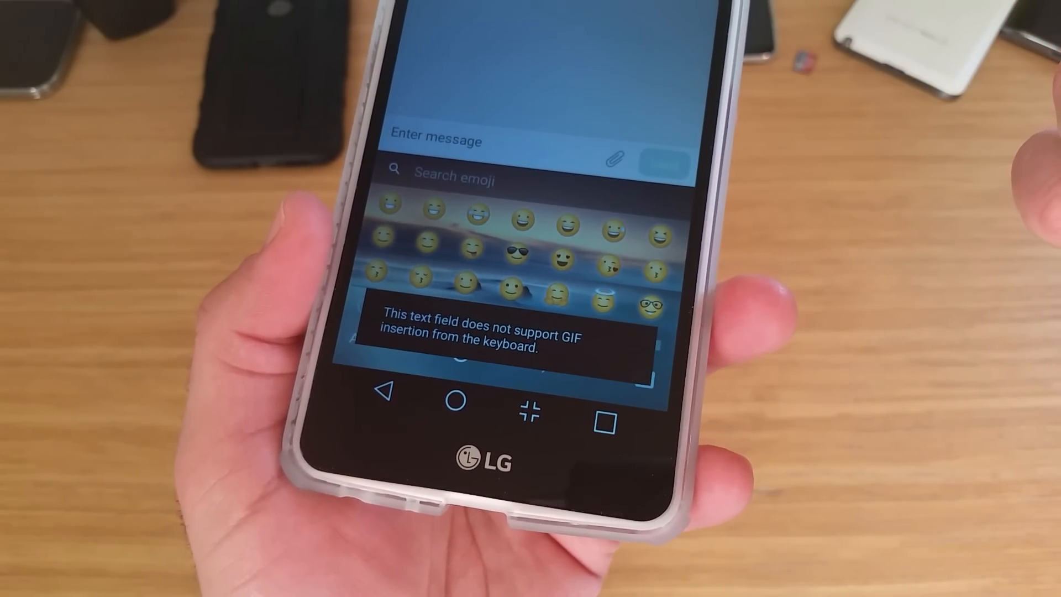